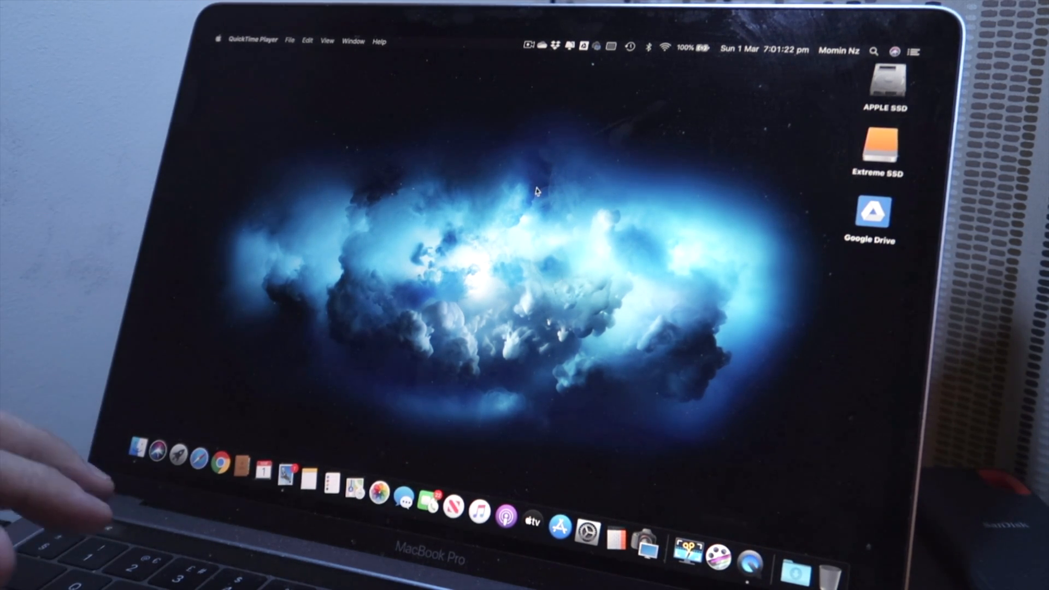
Open Reflector 3's menu bar receiver panel, which shows 'No devices connected'.
left_click(186, 7)
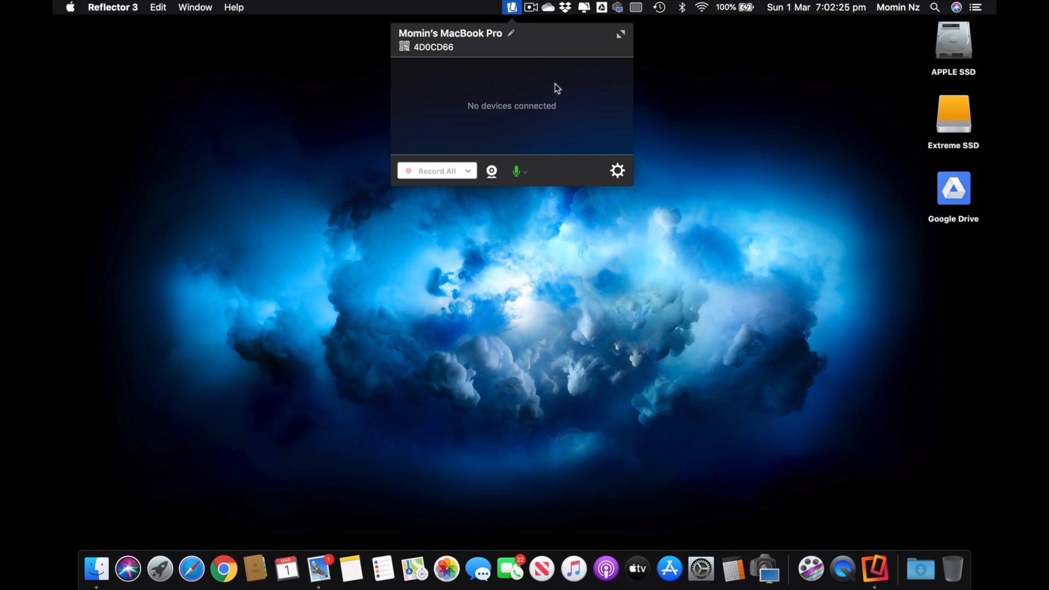
mouse_move(491, 182)
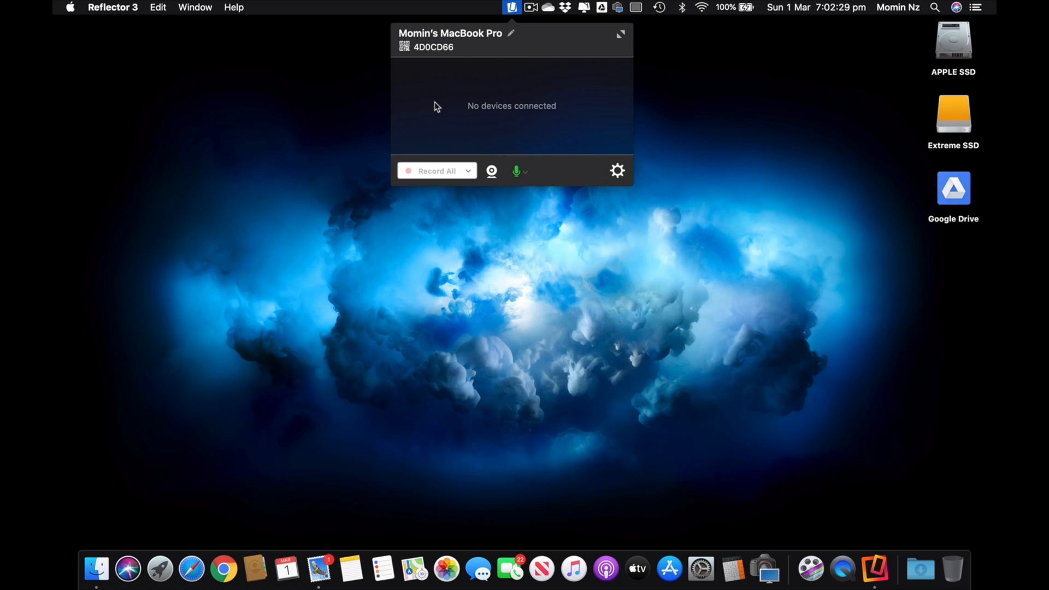
mouse_move(504, 94)
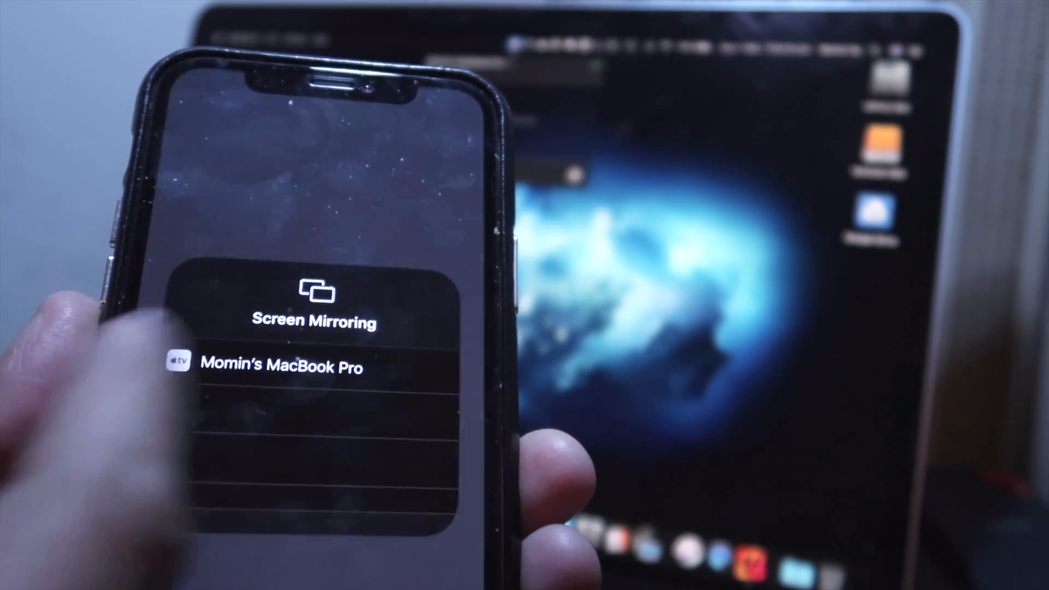
Choose the MacBook Pro under the iPhone's Screen Mirroring list.
left_click(281, 367)
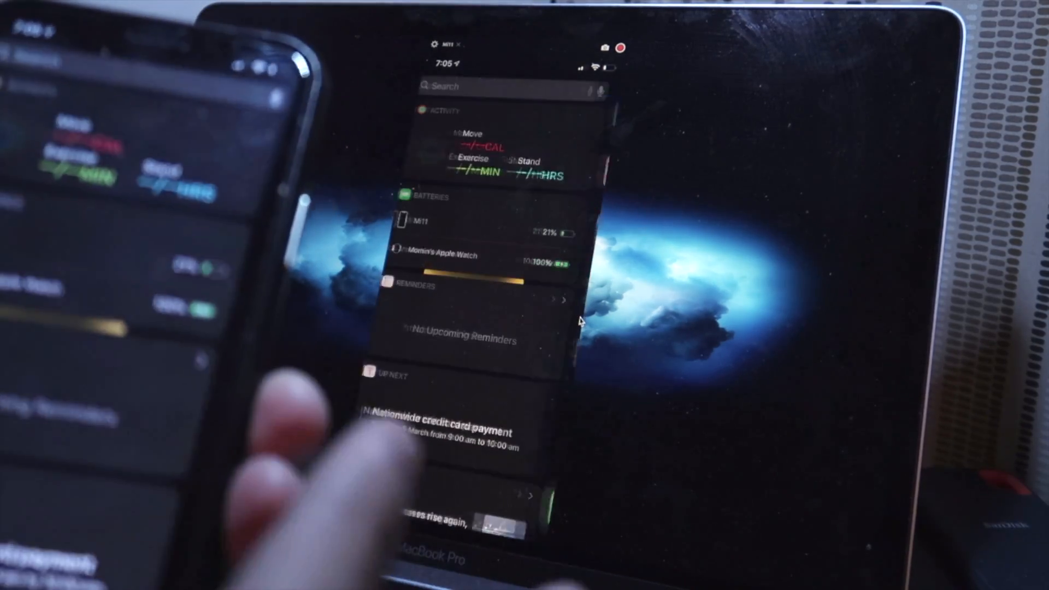
Bring the iPhone's home screen of apps and folders into Reflector 3's mirrored window.
scroll("down", 3)
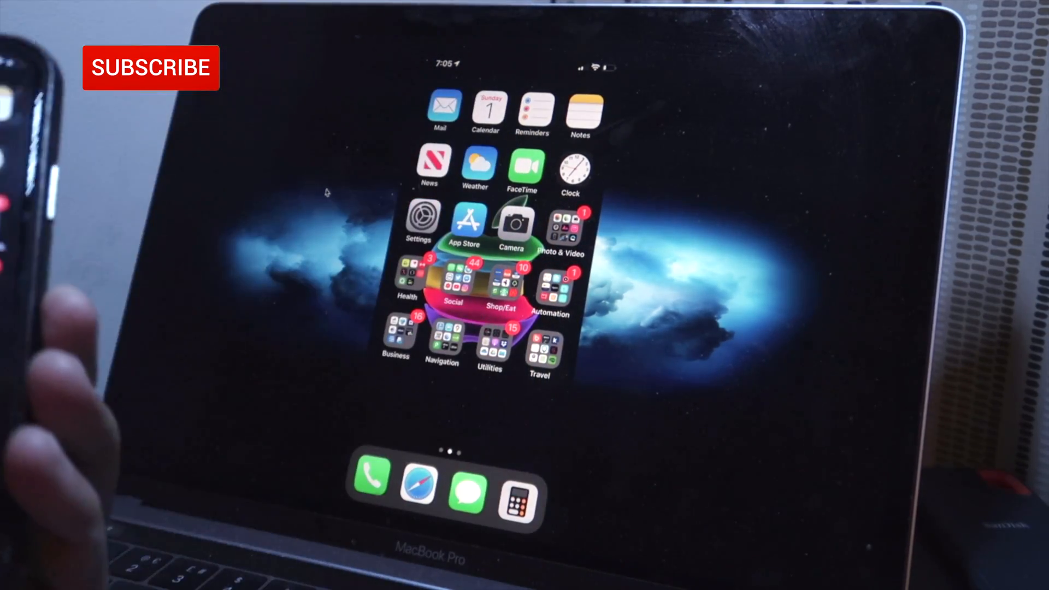
left_click(149, 67)
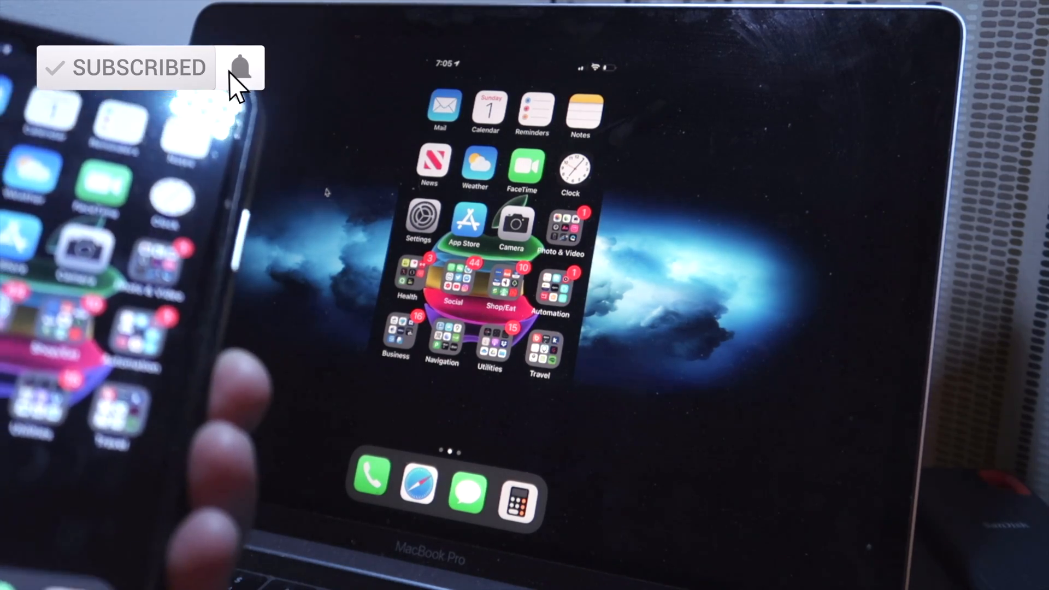